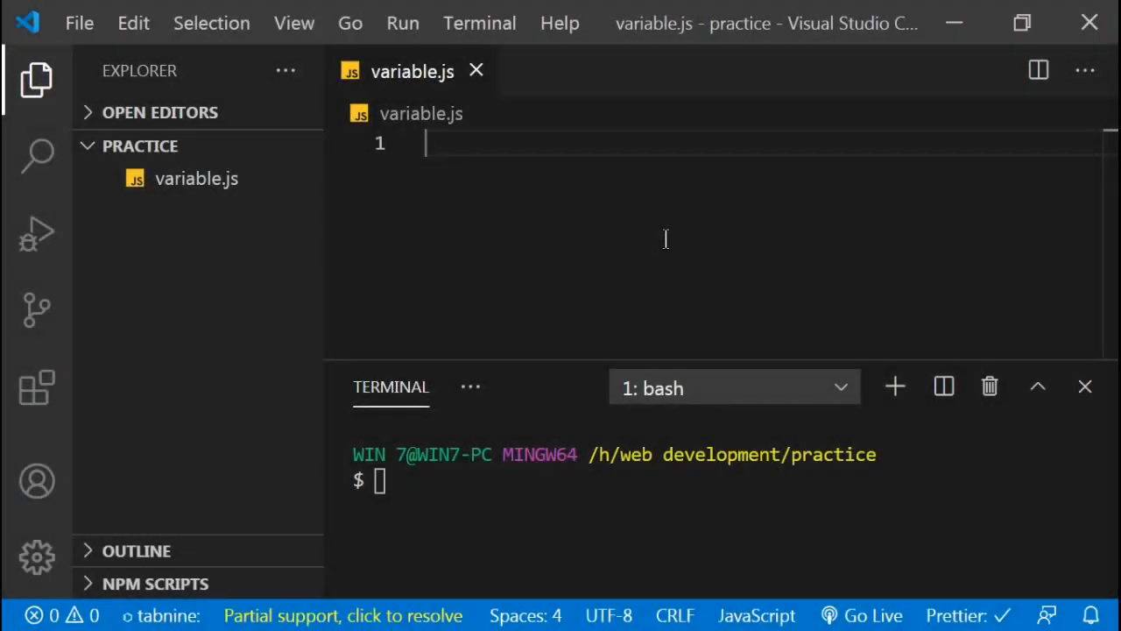
Step: Write the comment '// var, let, const' on line 1 and highlight the word let
text(//var, let)
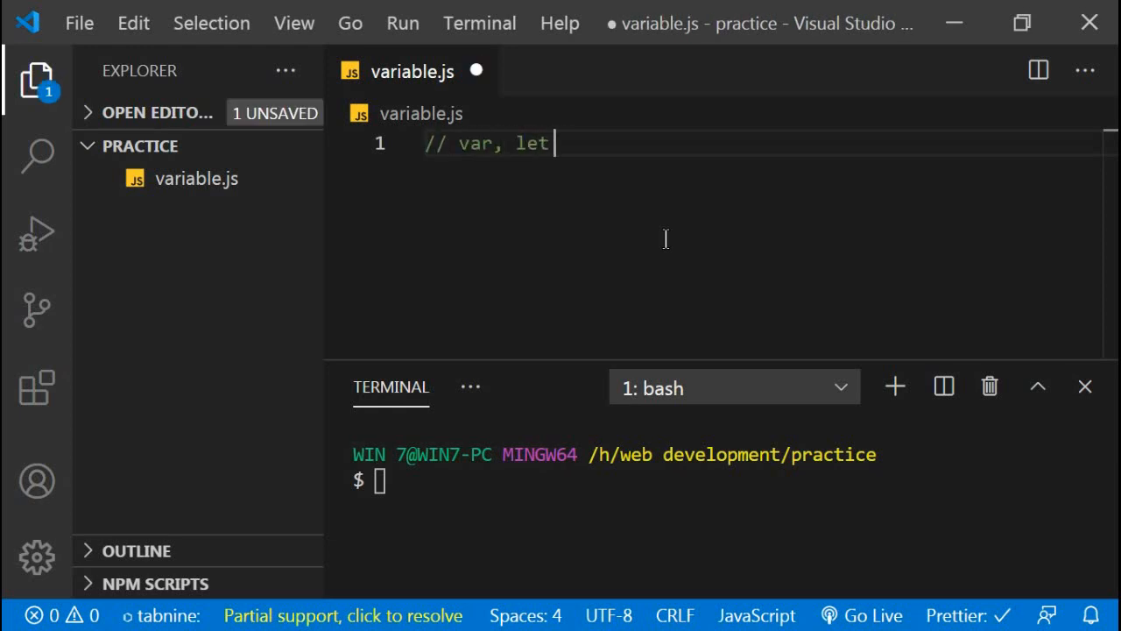
text(, const)
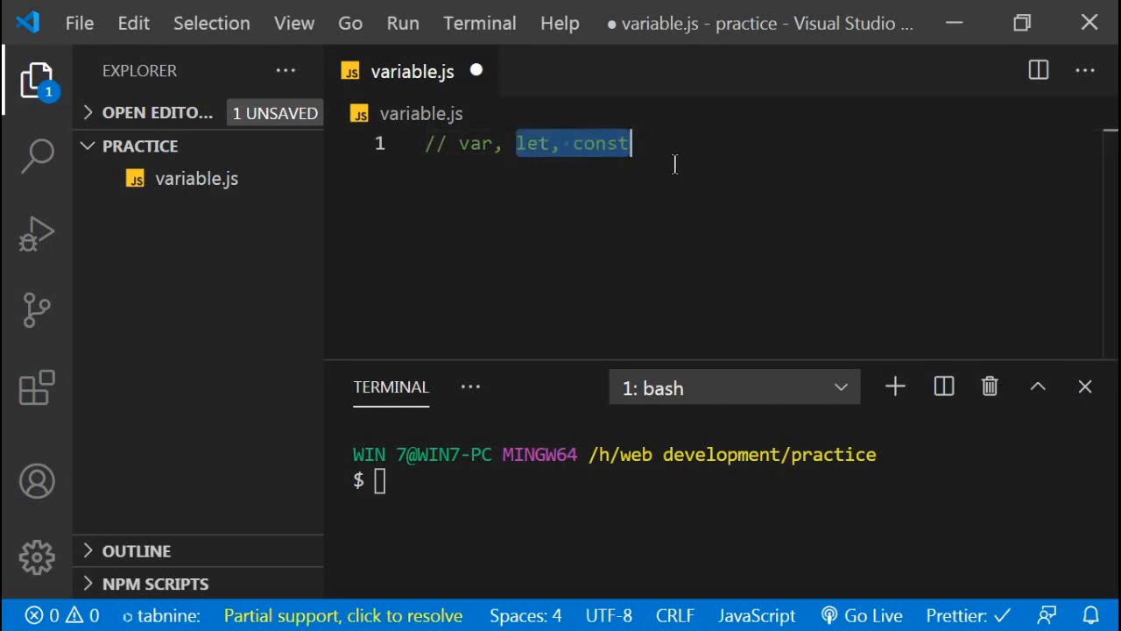
mouse_move(639, 173)
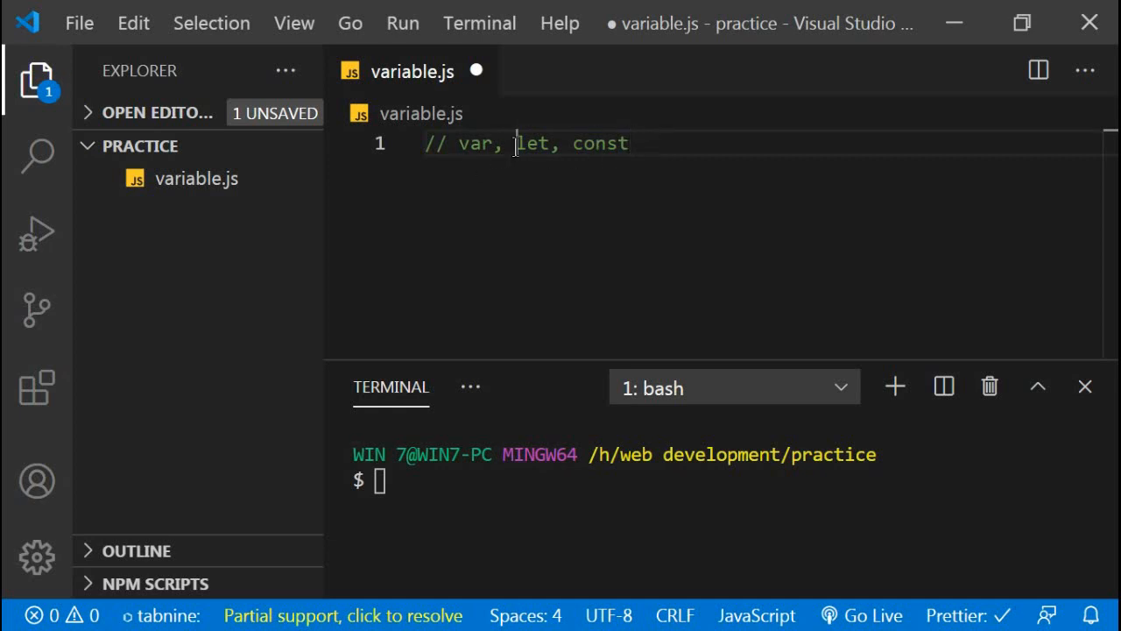
double_click(476, 142)
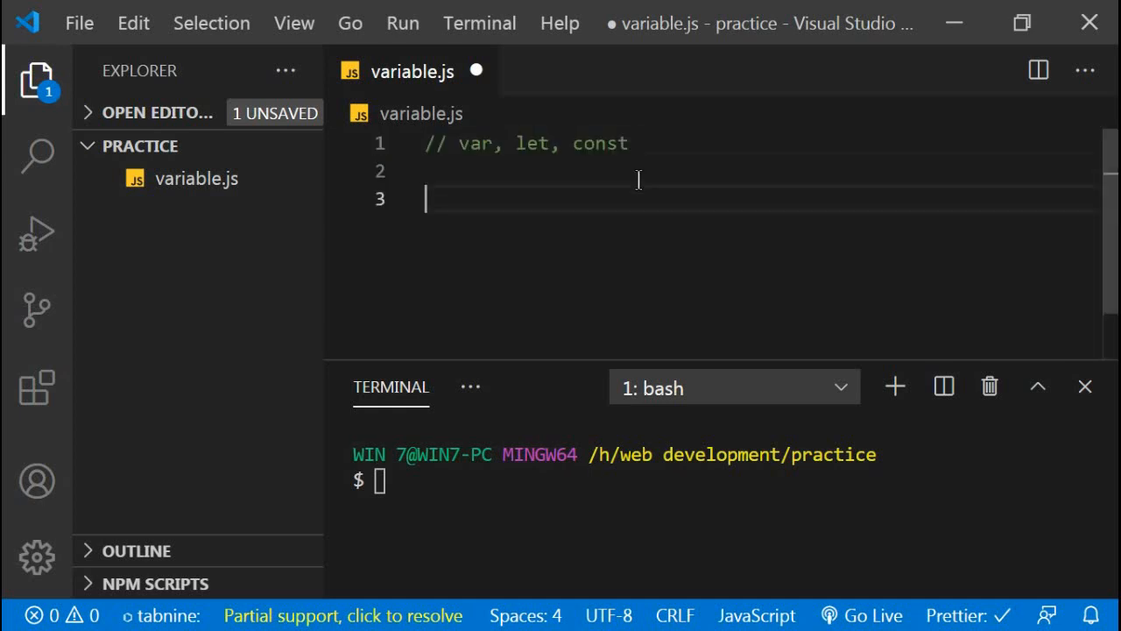
Step: Write the printName(name) function with an if block checking name == 'John'
text(function)
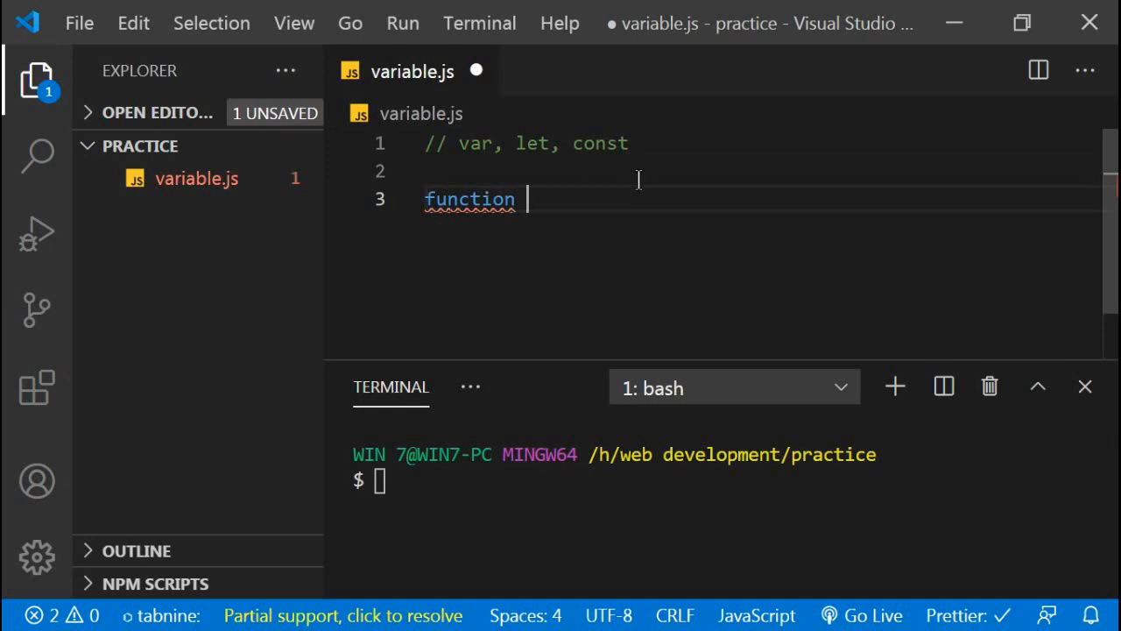
text(p)
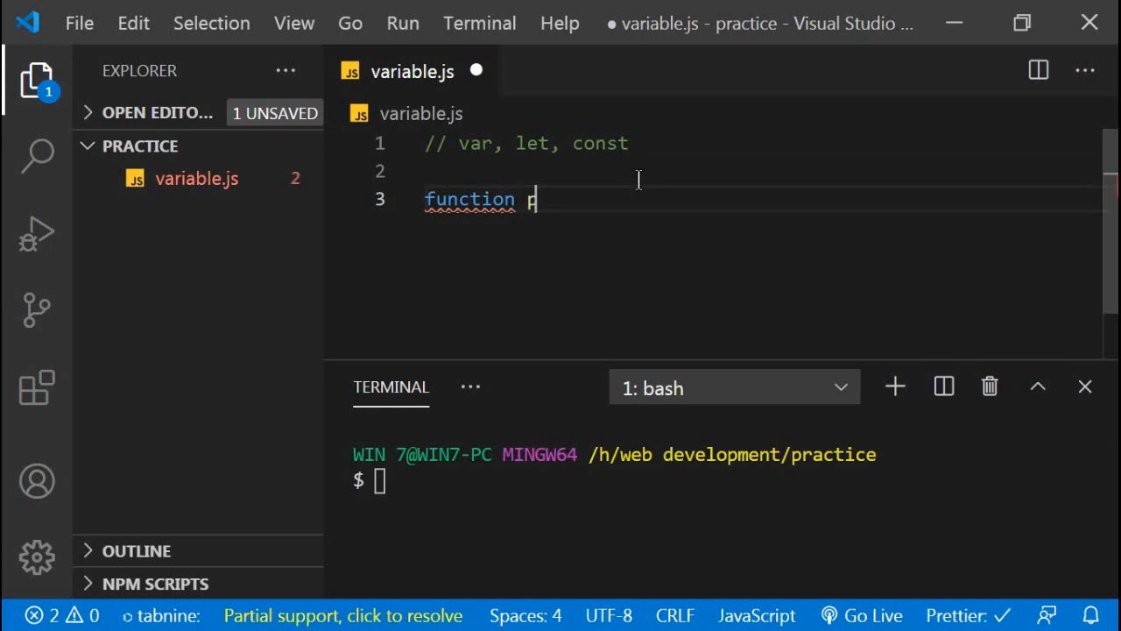
text(rintNAM)
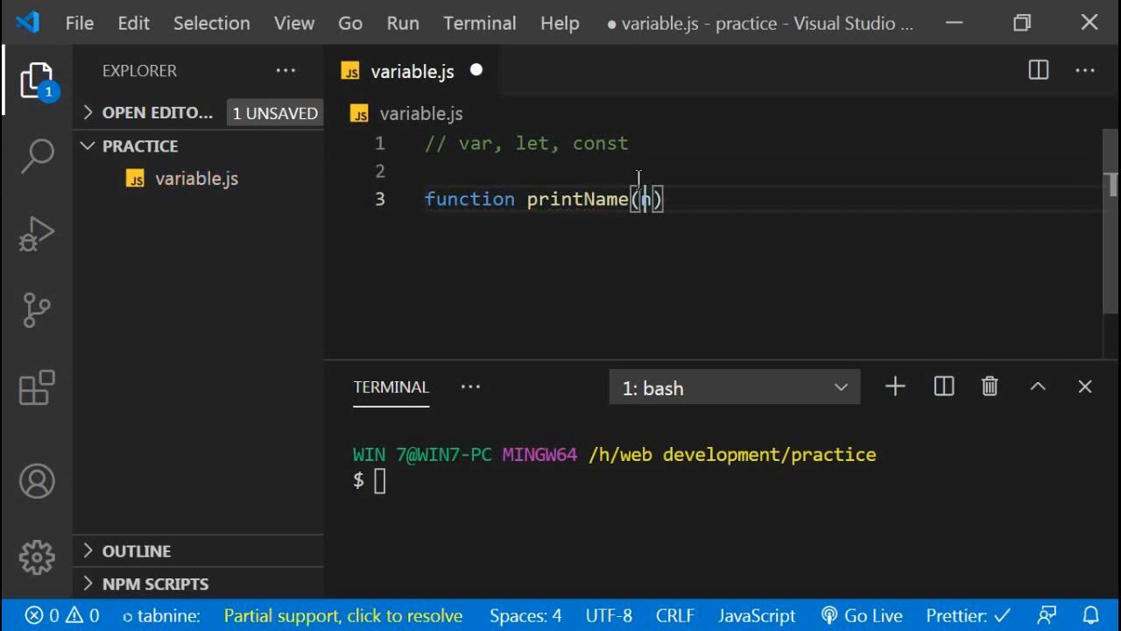
text(ame){)
text(if(name =)
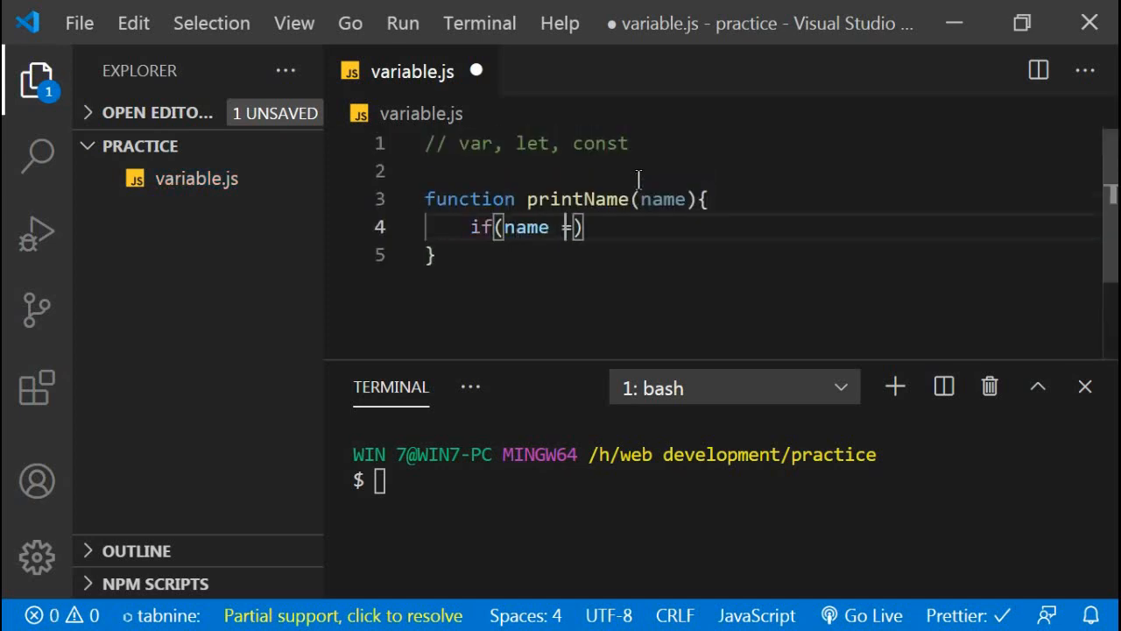
text(== 'John')
text(var)
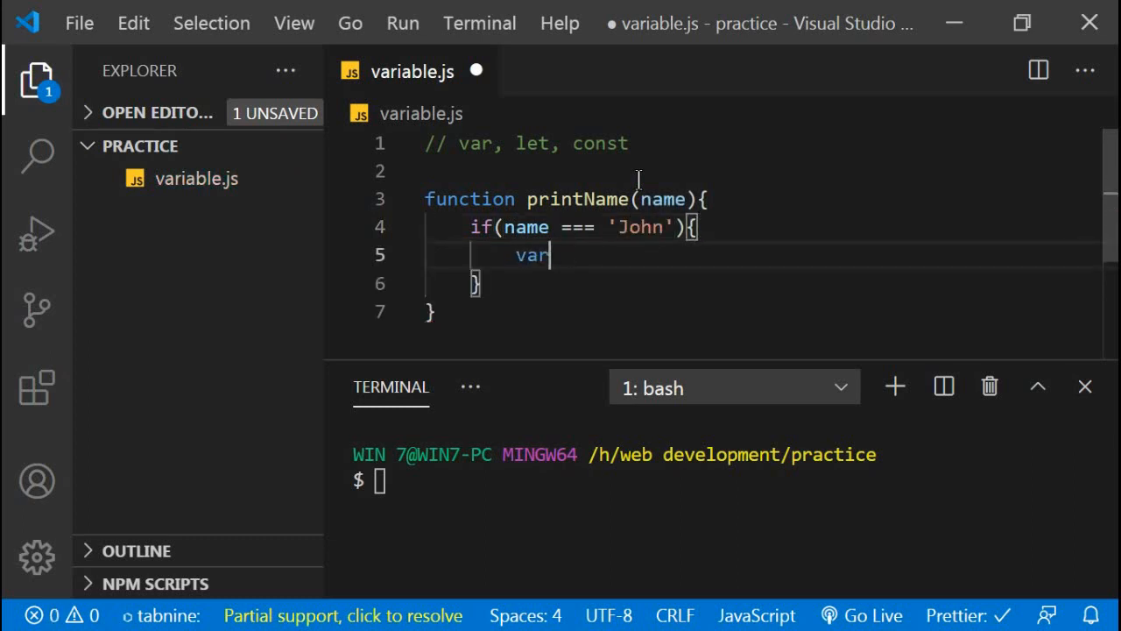
double_click(532, 255)
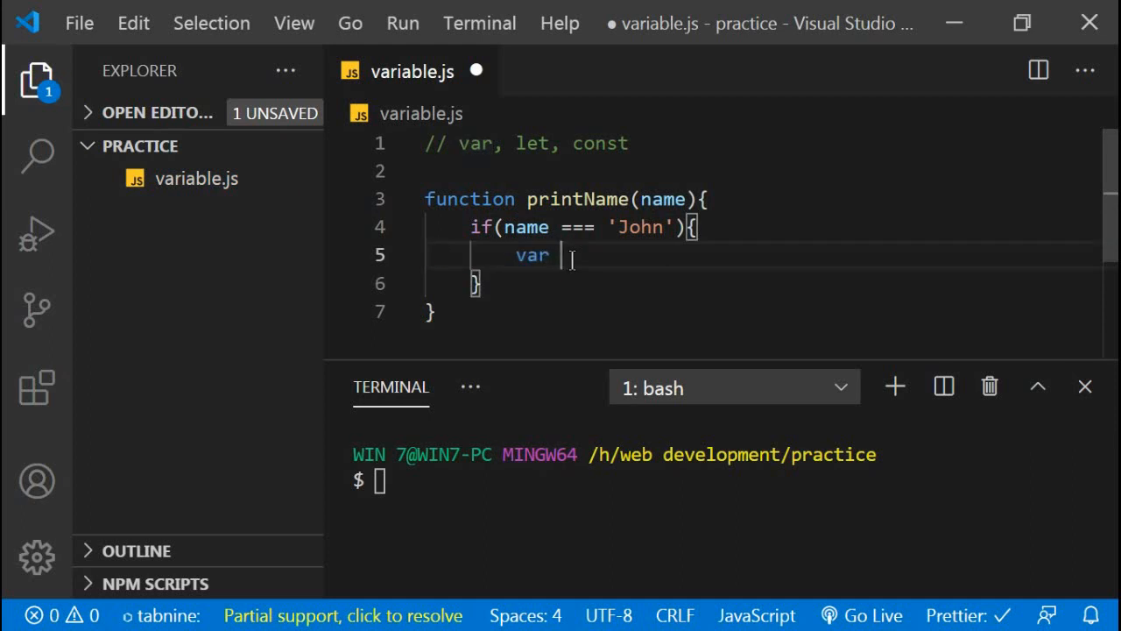
Step: Declare newName inside the if, log it, and call printName('John')
text(newN)
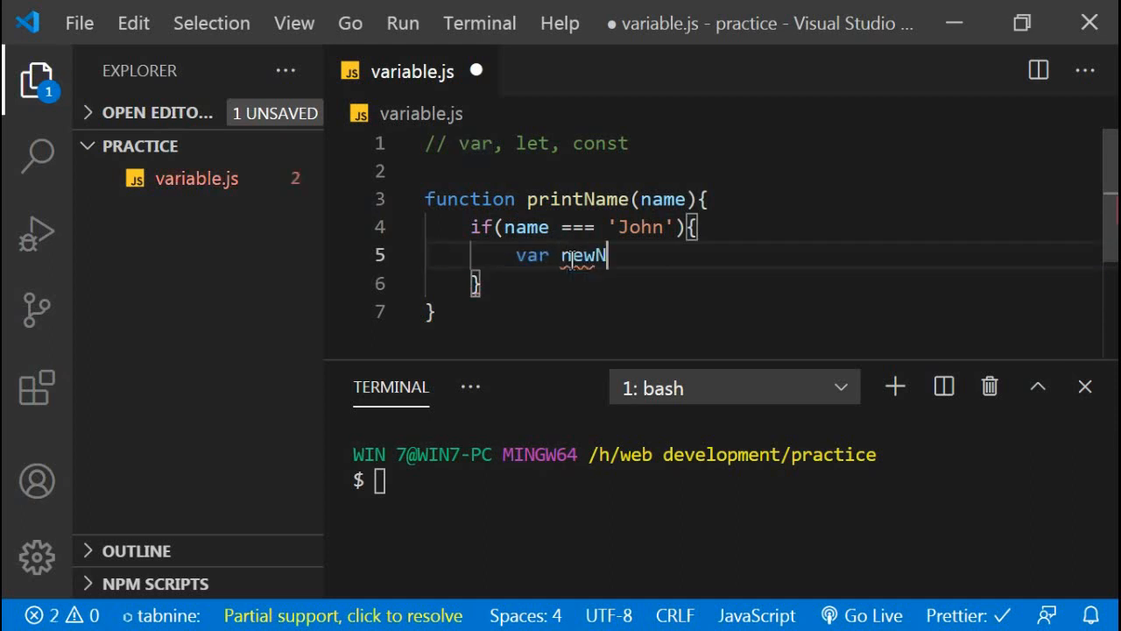
text(ame = 'John Doe)
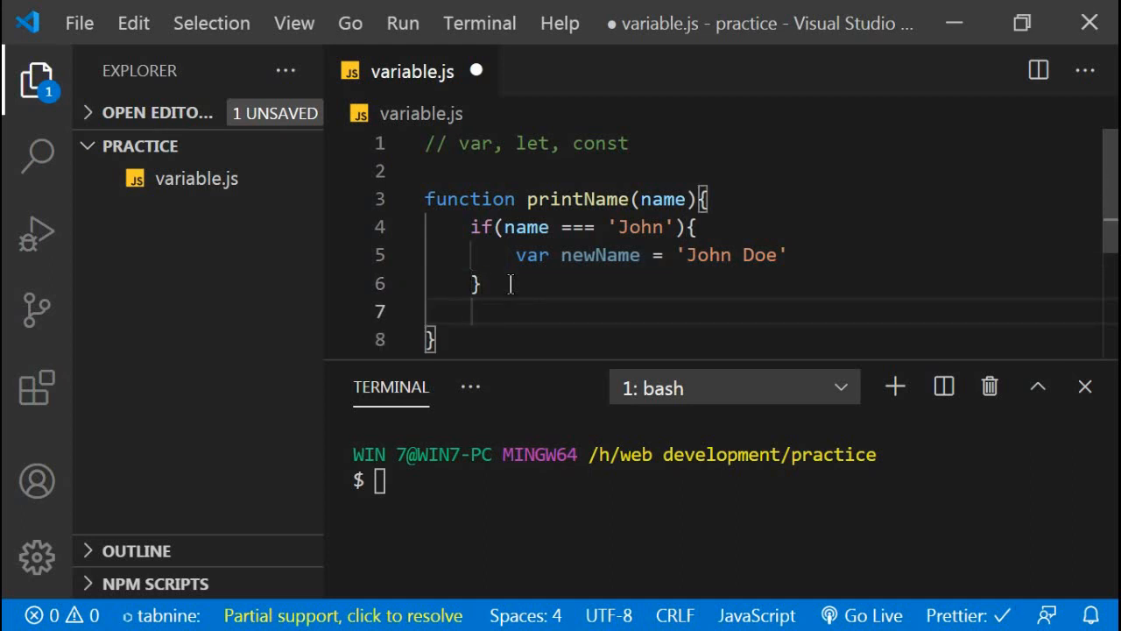
text(console.log()
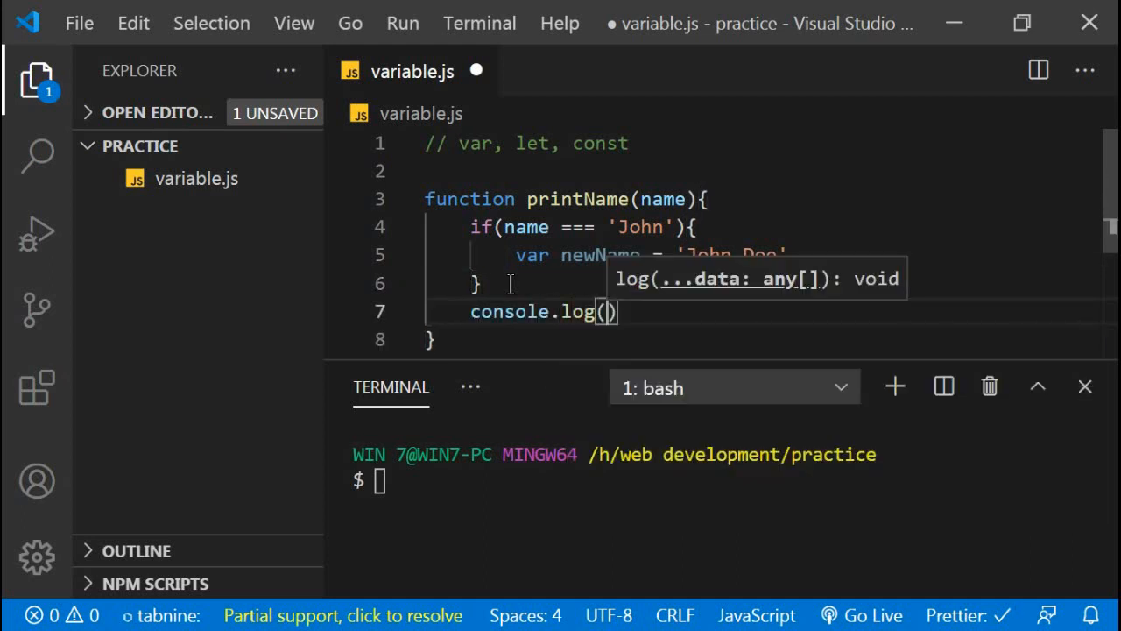
text(newName)
text(p)
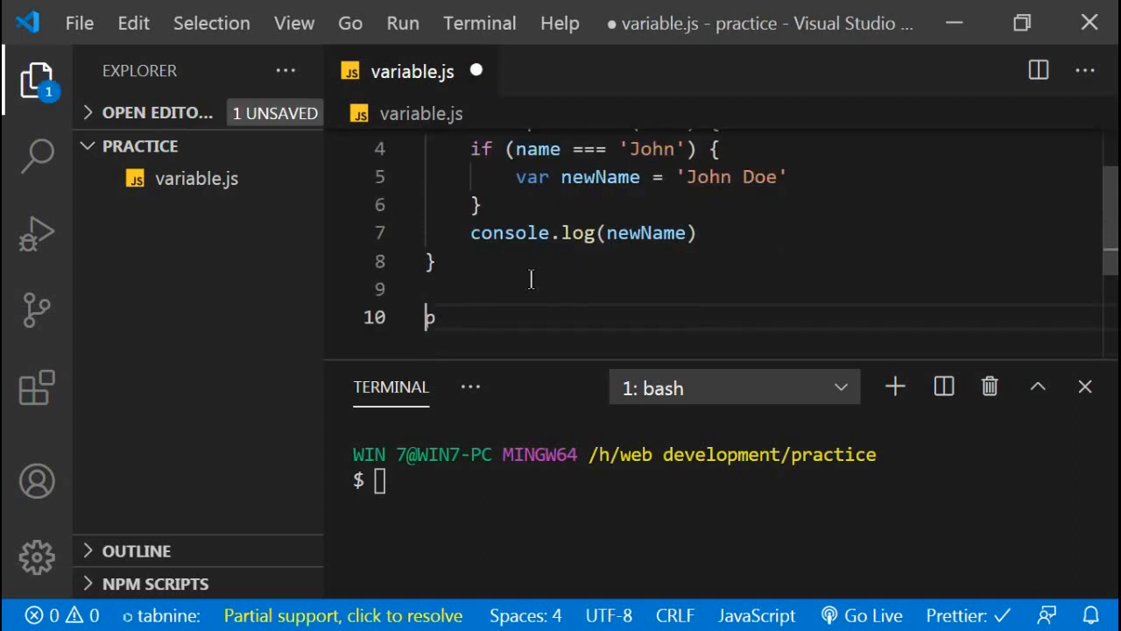
text(rintName()
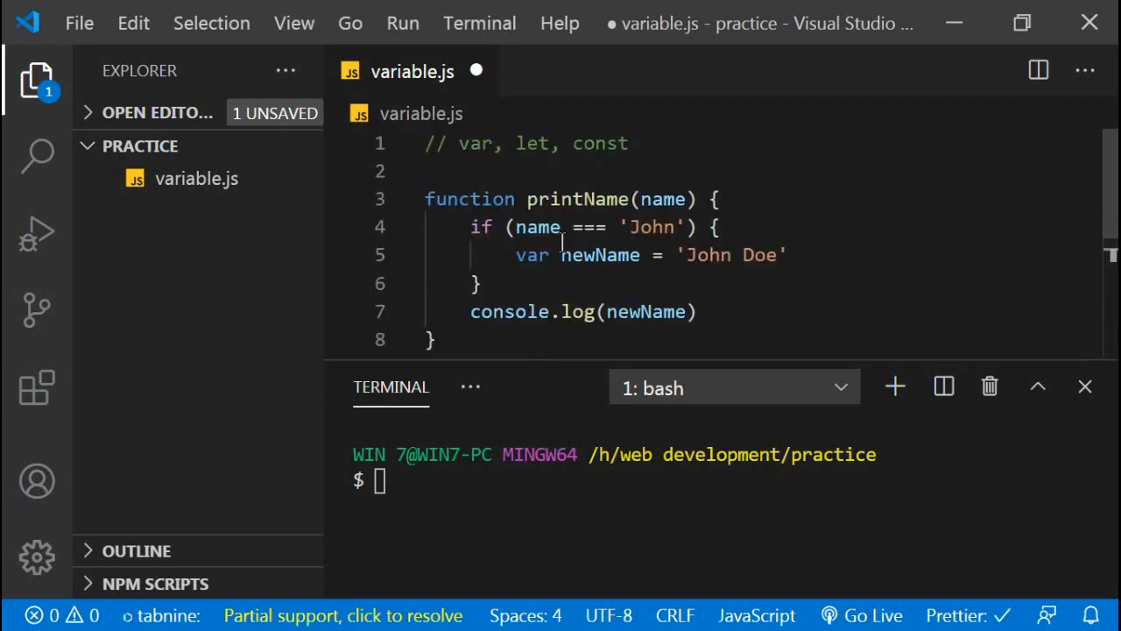
Step: Highlight the if condition, then the newName variable, to point them out
drag(506, 226, 713, 227)
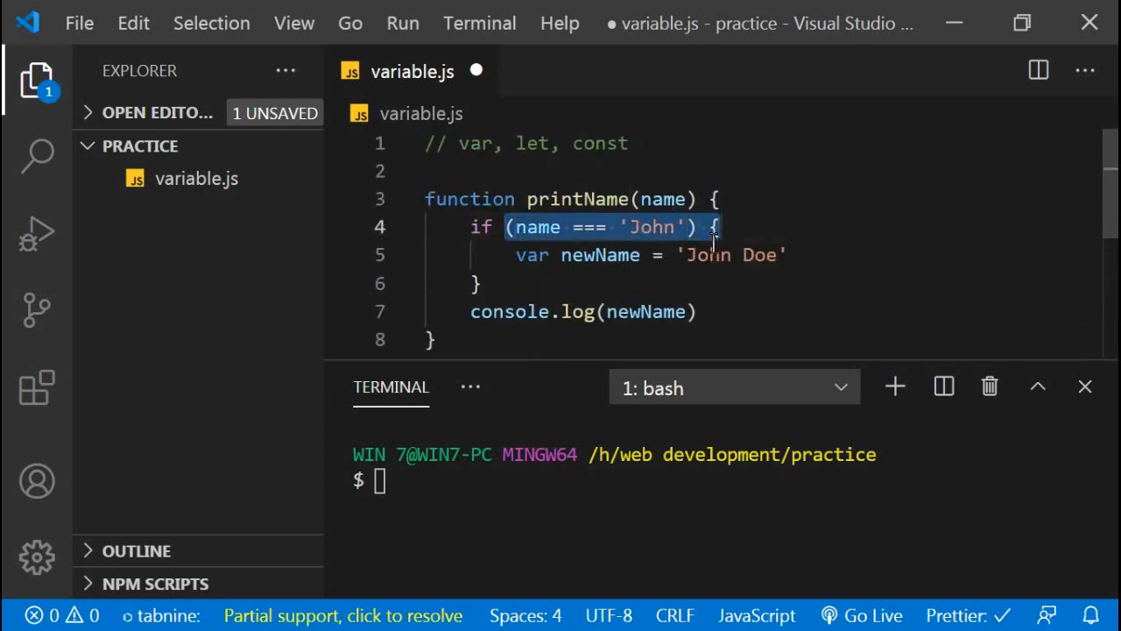
click(792, 254)
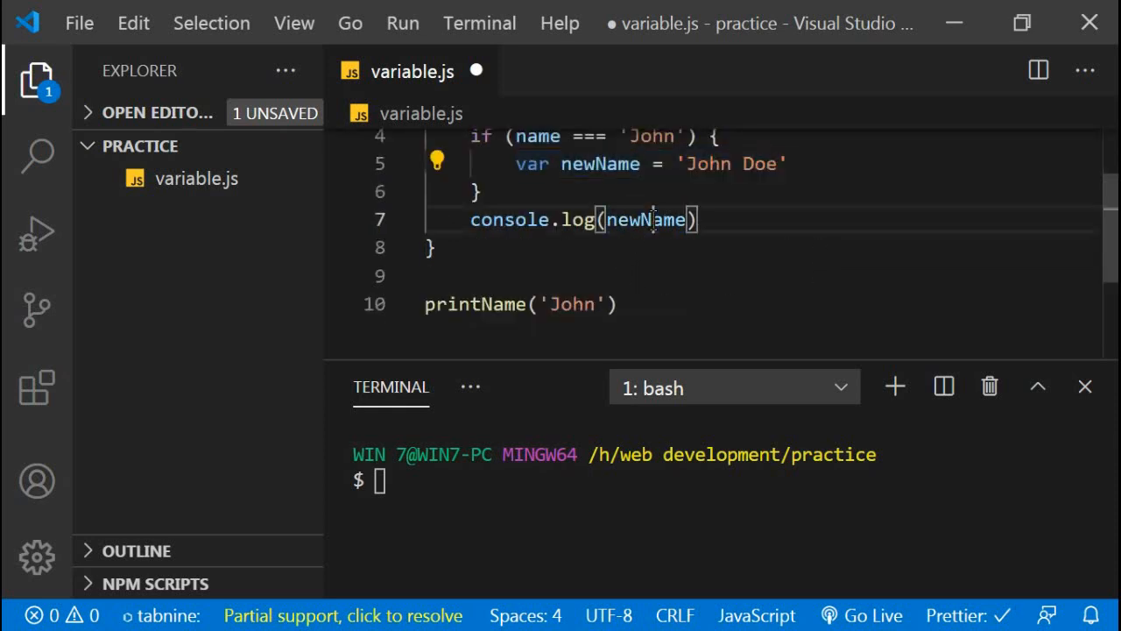
double_click(646, 219)
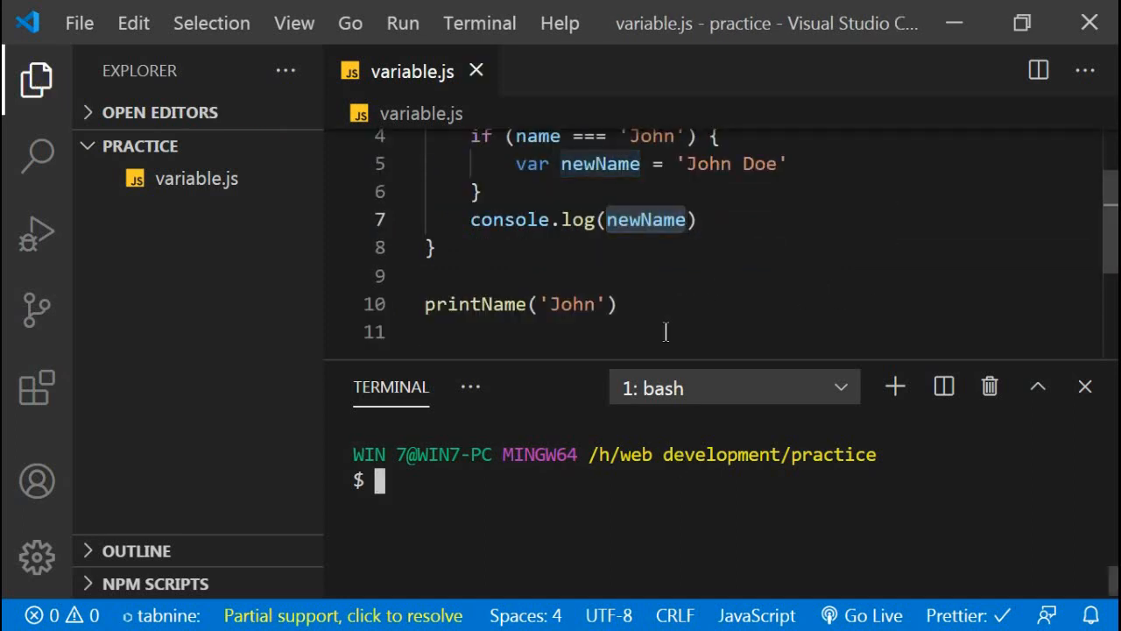
Step: Run 'node variable.js' to print John Doe, then add a line below the function
text(node)
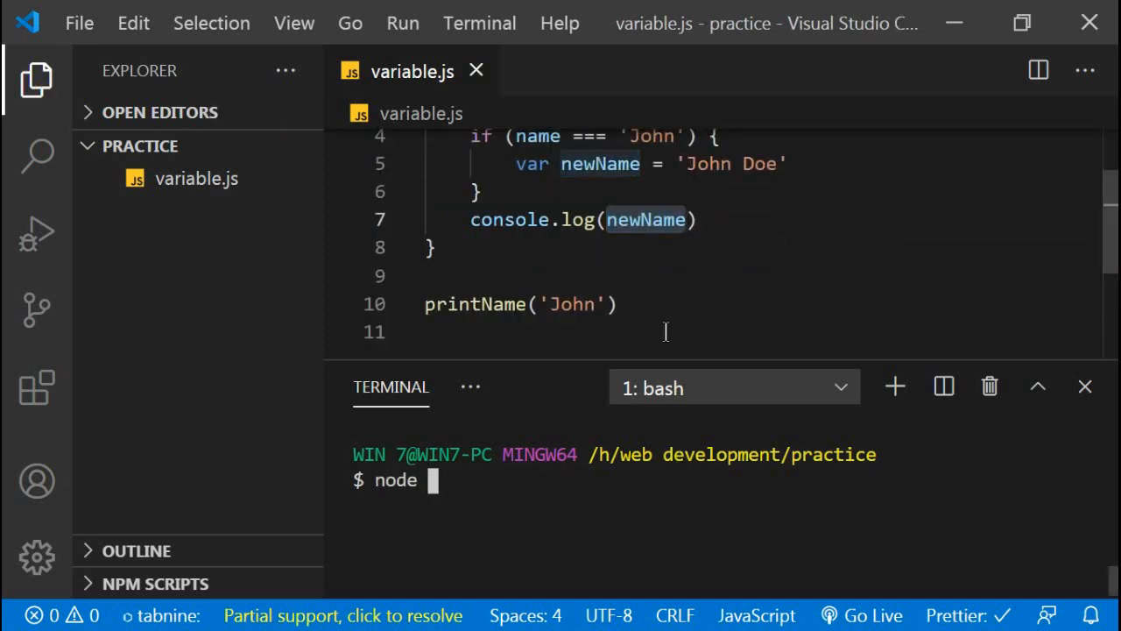
text(variable.js)
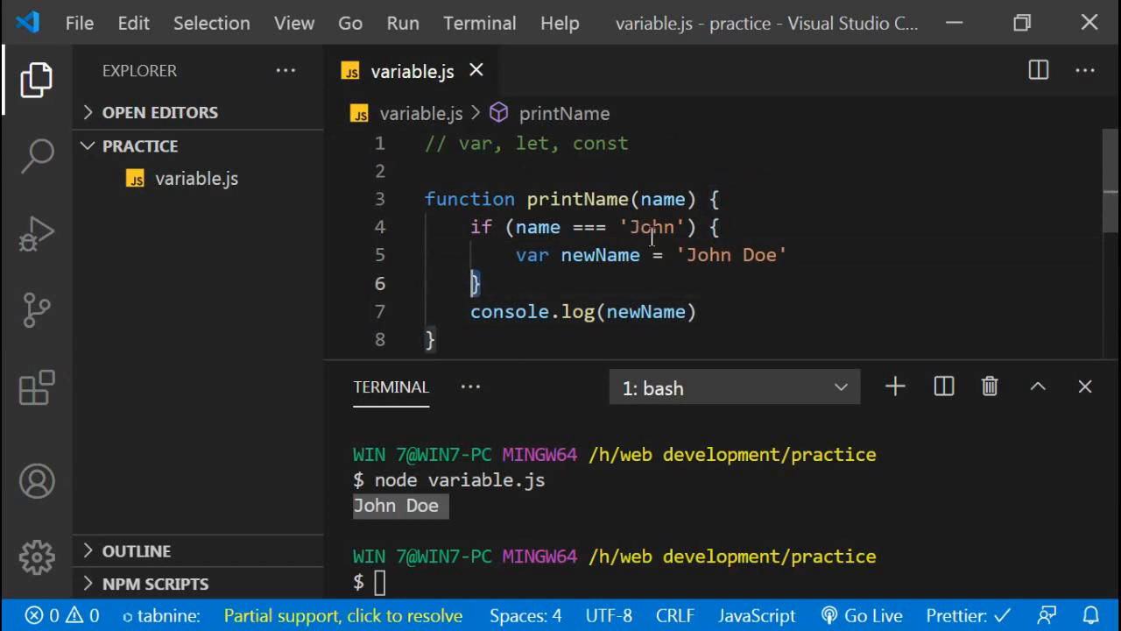
click(788, 255)
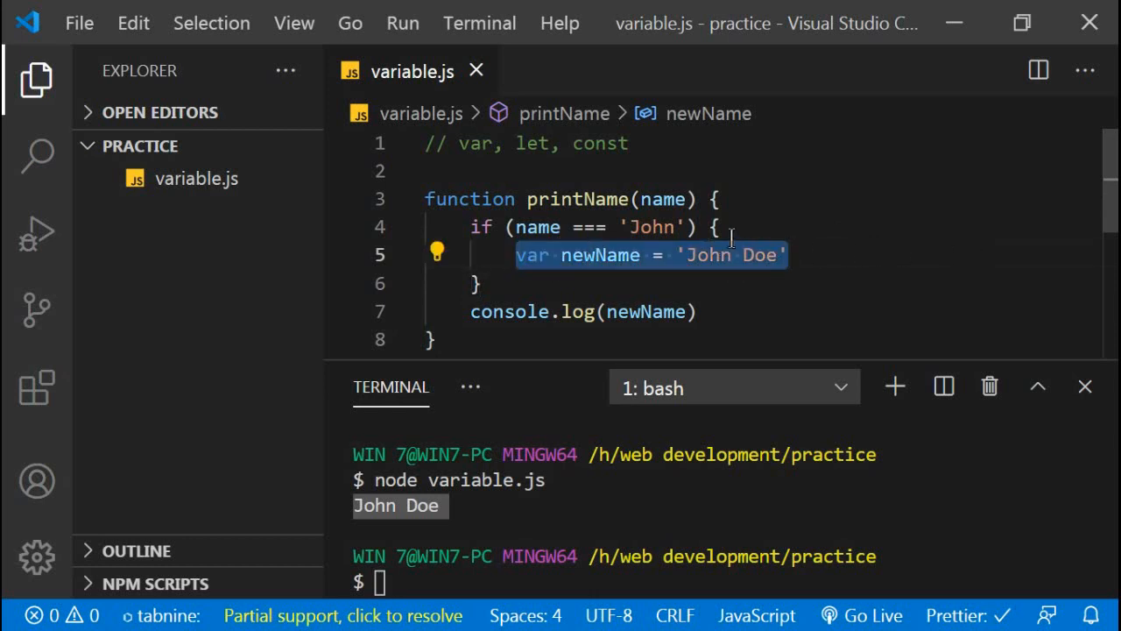
click(698, 312)
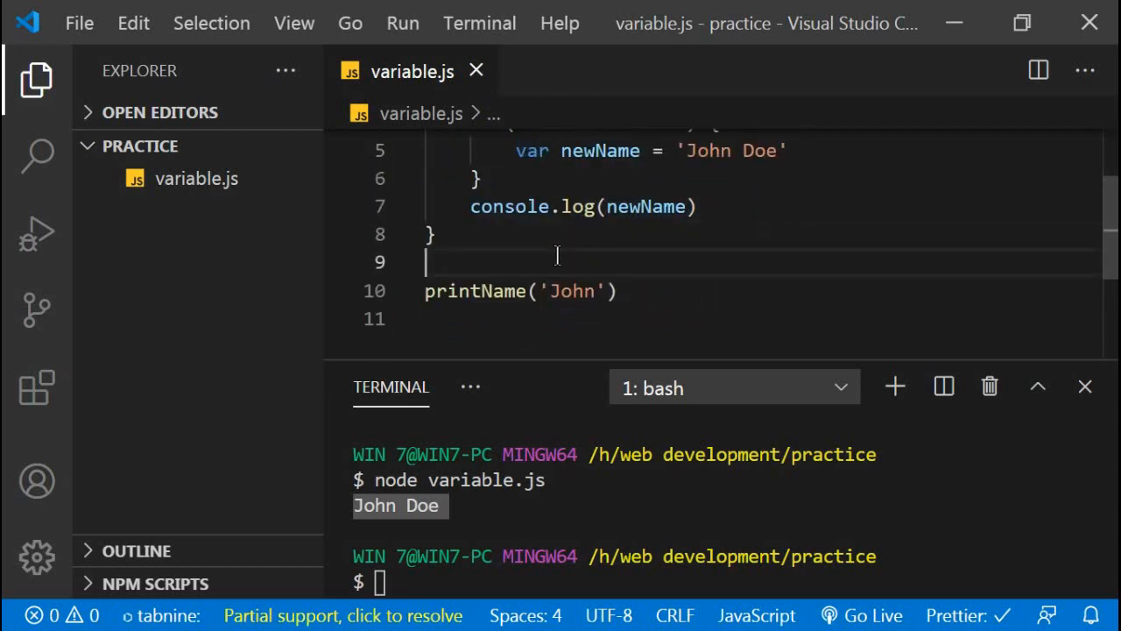
key(Enter)
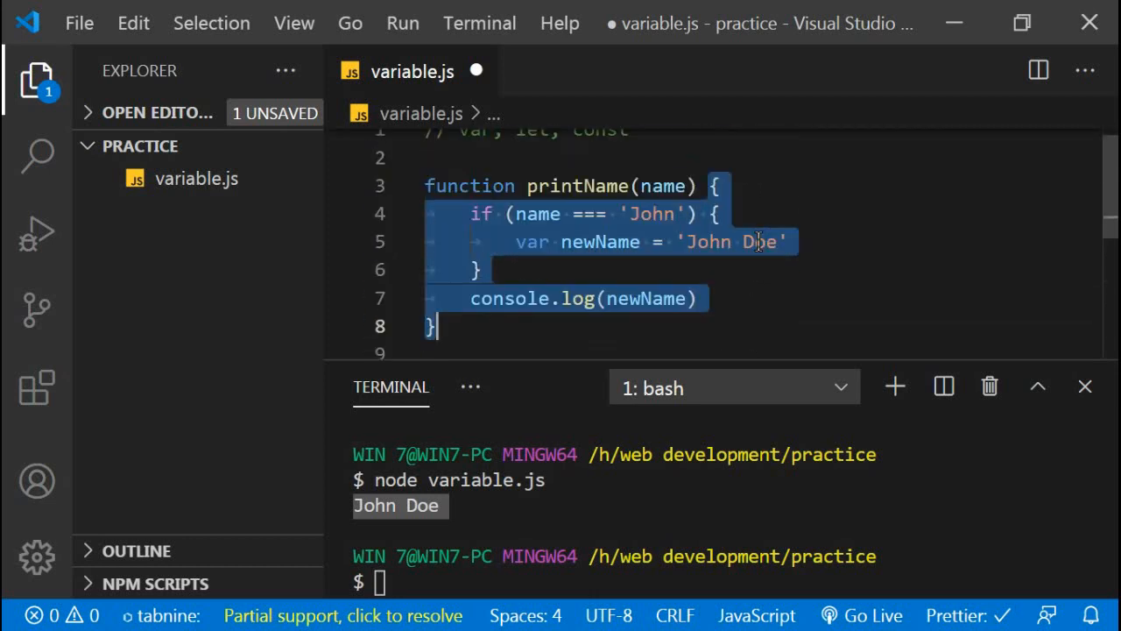
Step: Change newName's var declaration to let and start a '// lexical' comment
click(532, 242)
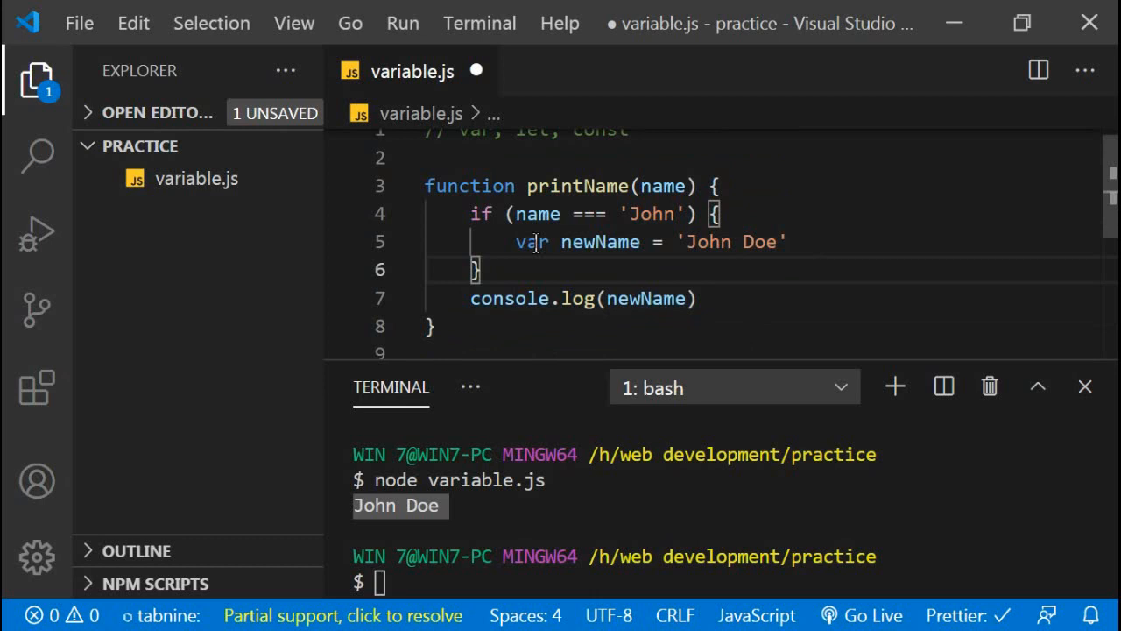
text(let)
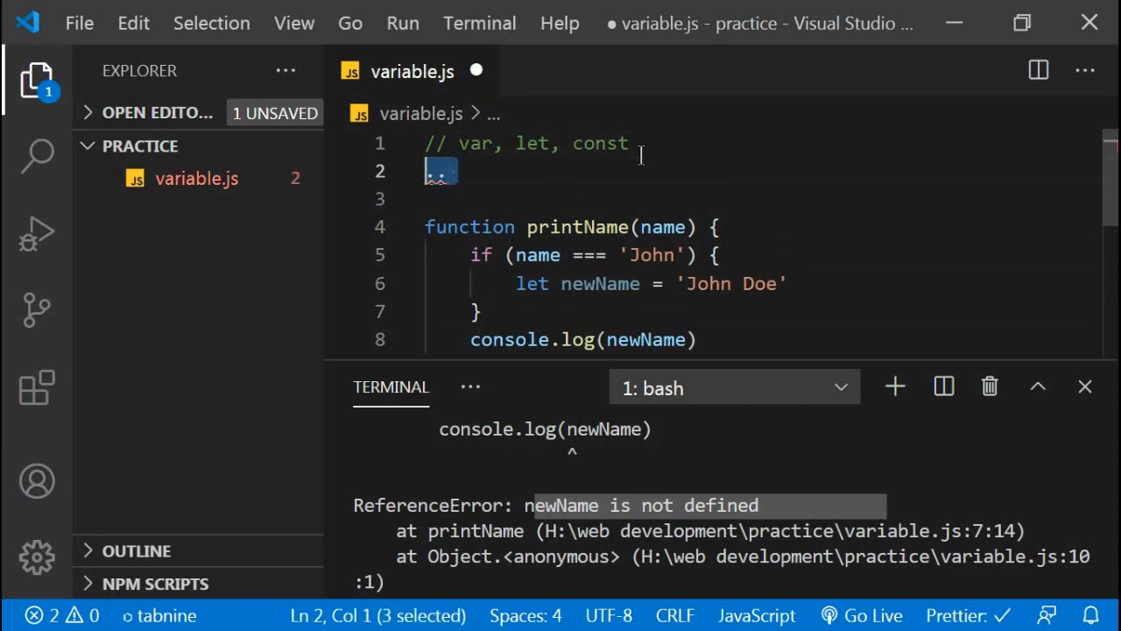
text(// lexica)
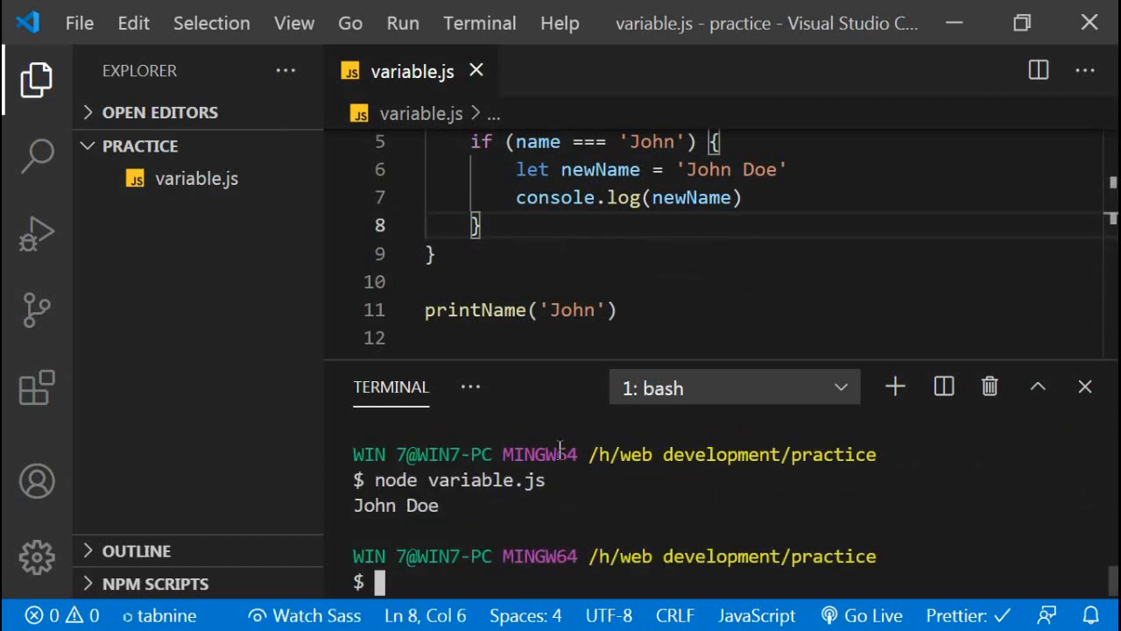
Step: Declare newName with let above the if block and highlight that let keyword
double_click(532, 262)
text(let)
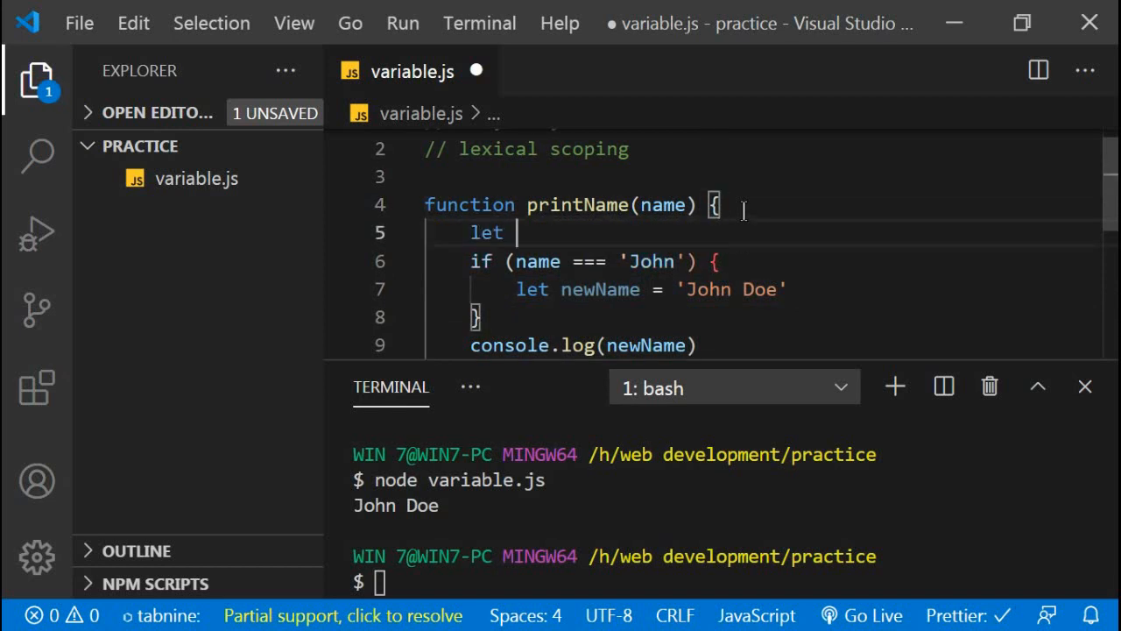
text(newName = ')
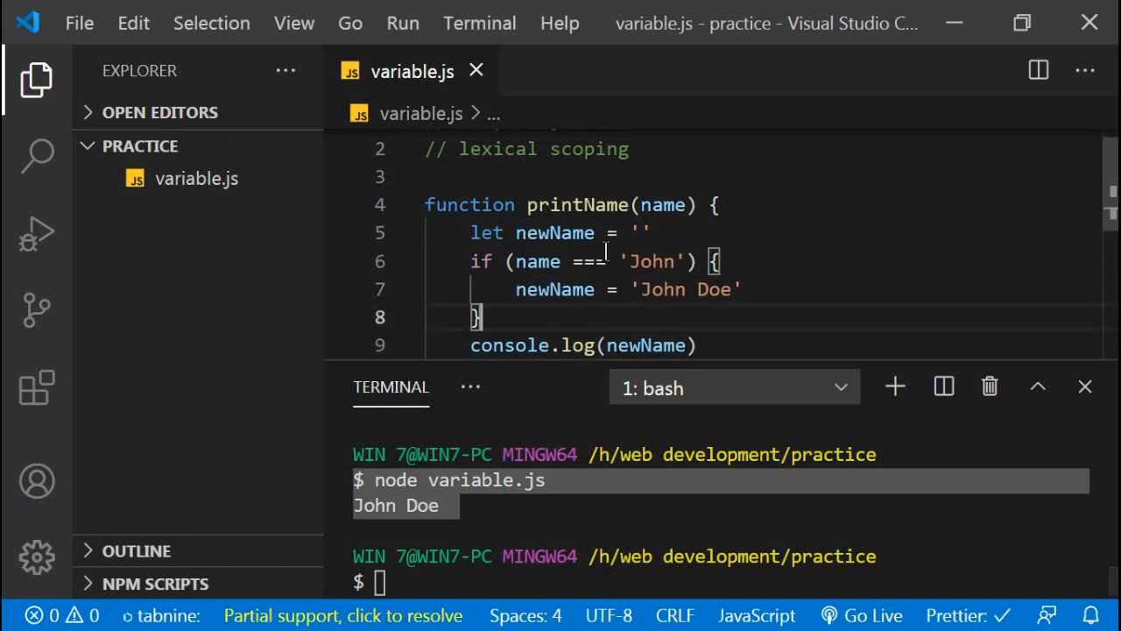
scroll(down, 3)
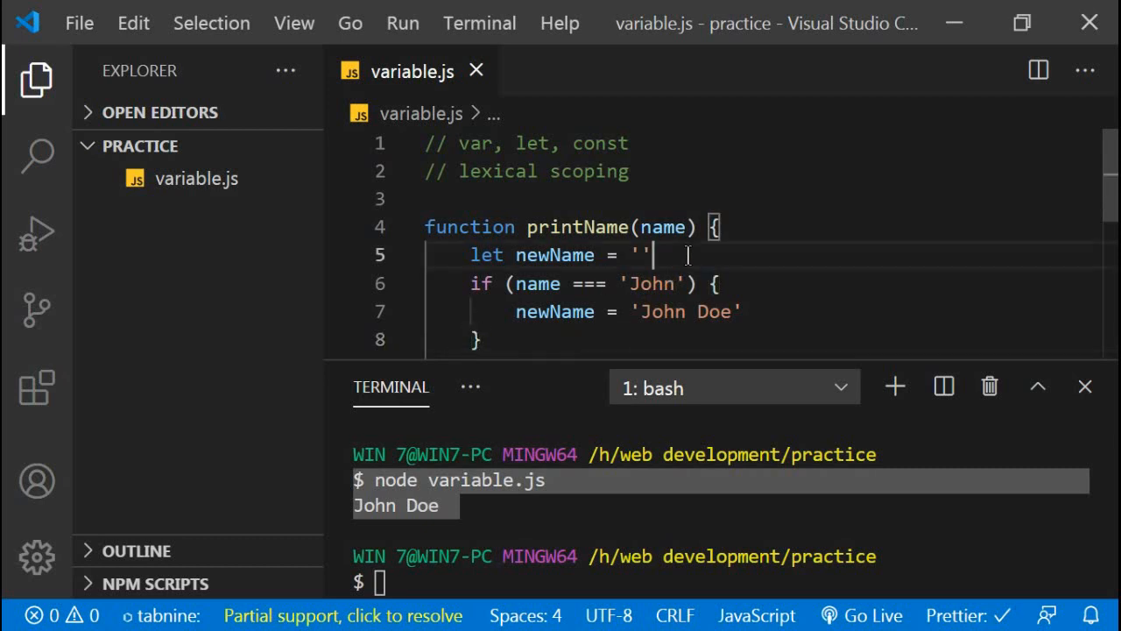
double_click(487, 254)
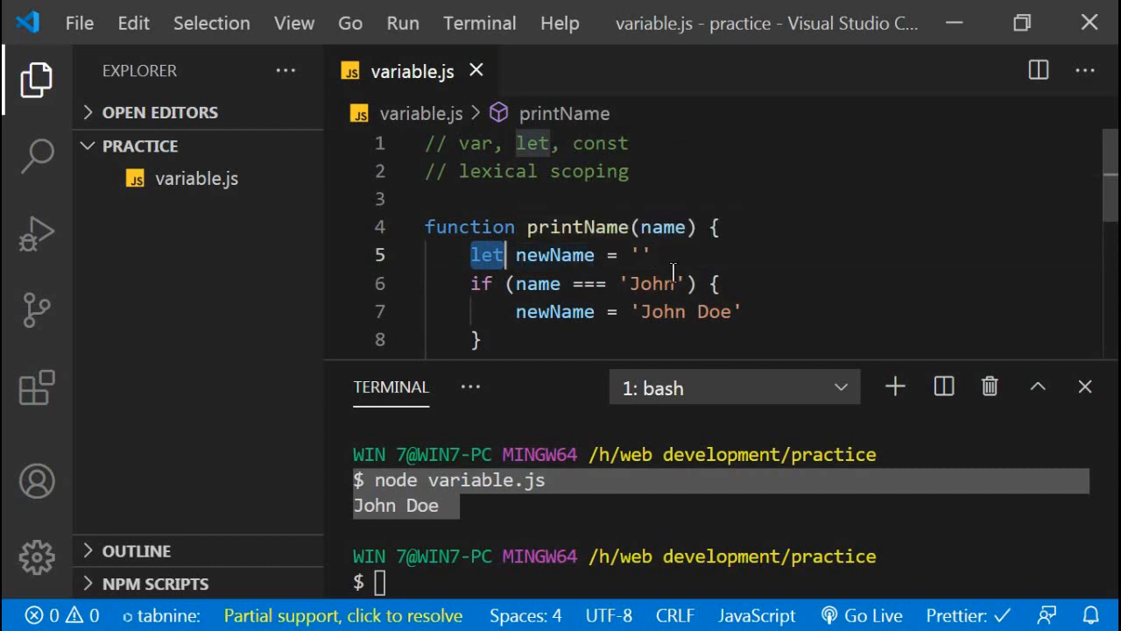
Step: Change let to const, save, and highlight var in the comment and const on line 5
text(const)
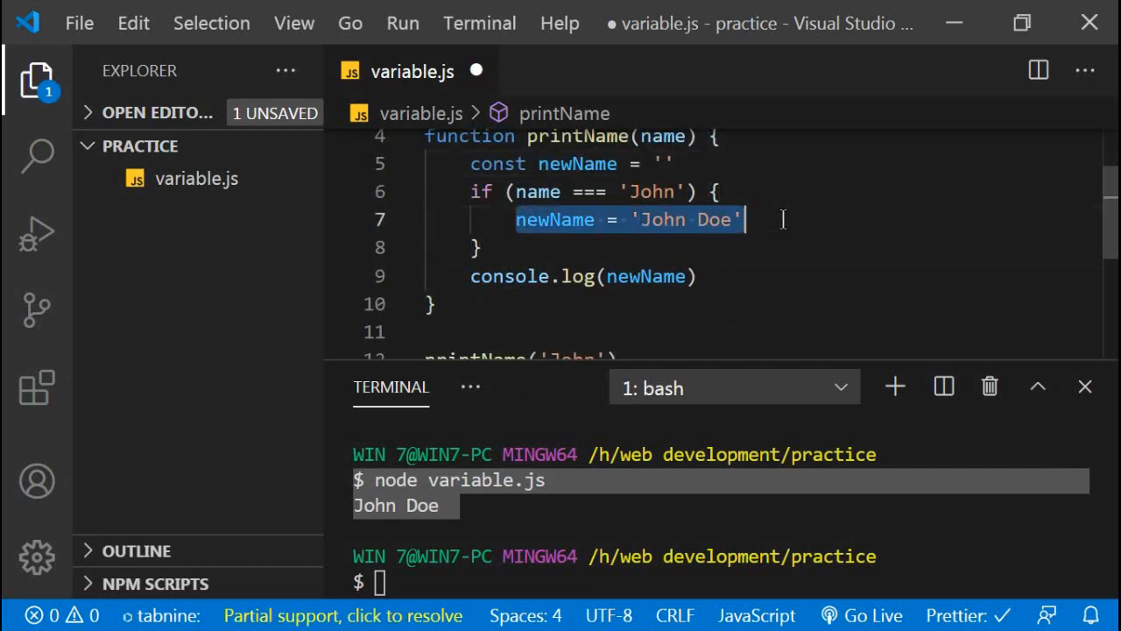
key(ctrl+s)
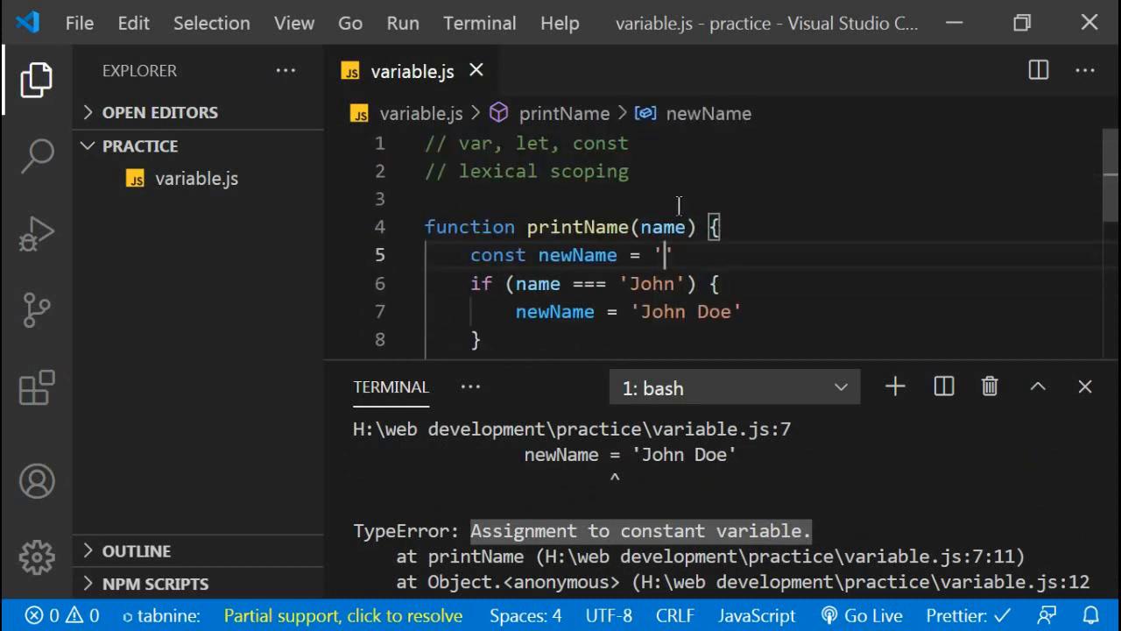
double_click(476, 143)
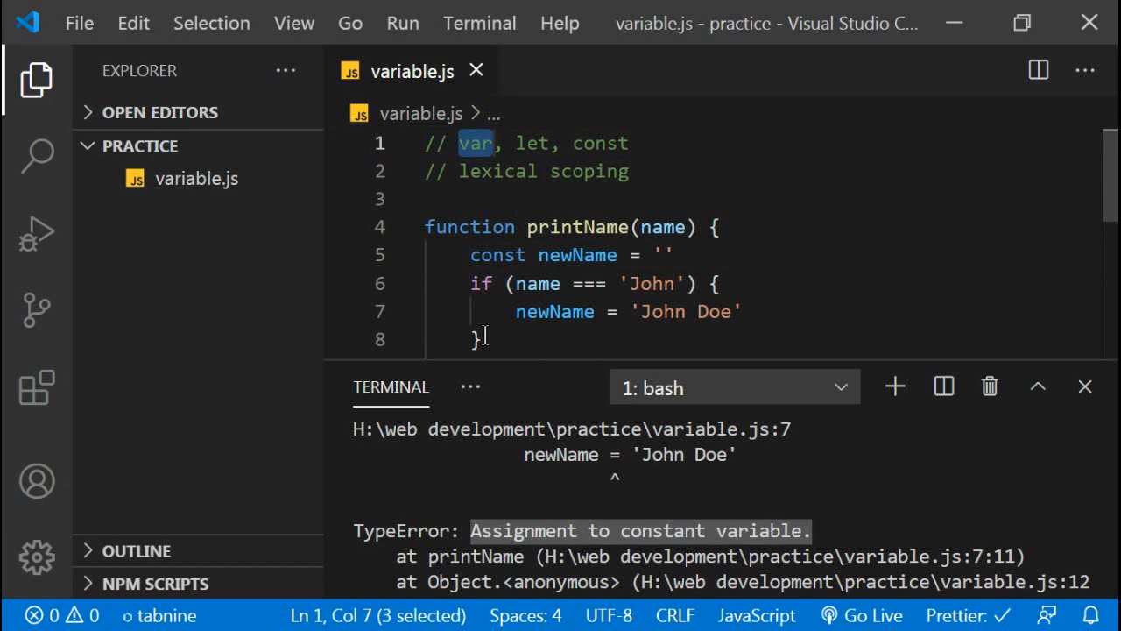
scroll(down, 3)
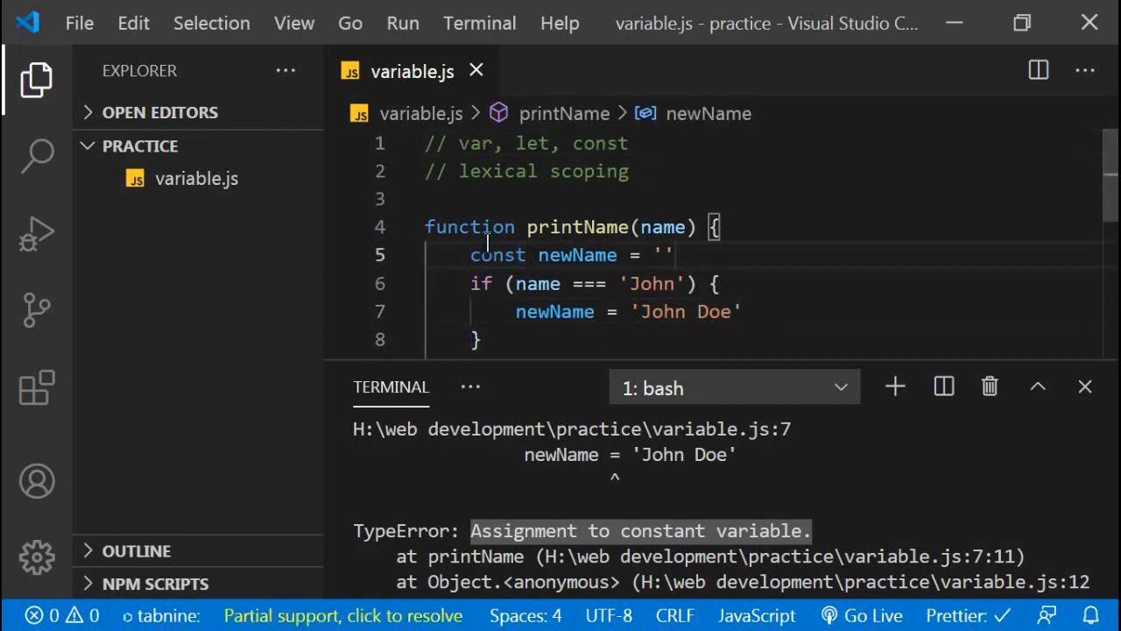
double_click(497, 254)
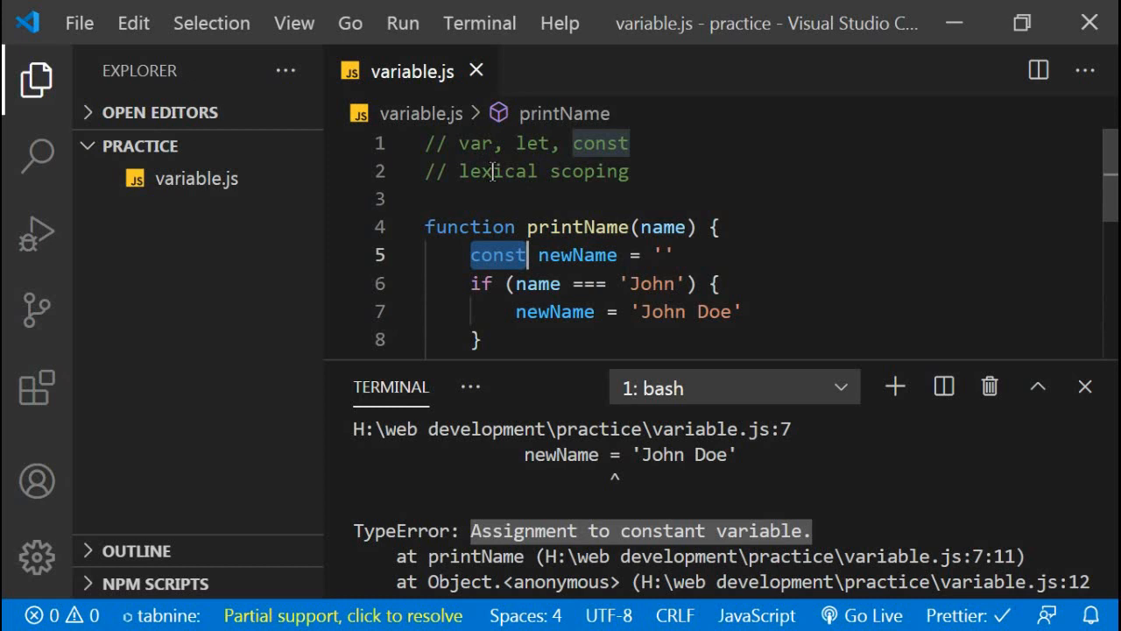
mouse_move(728, 253)
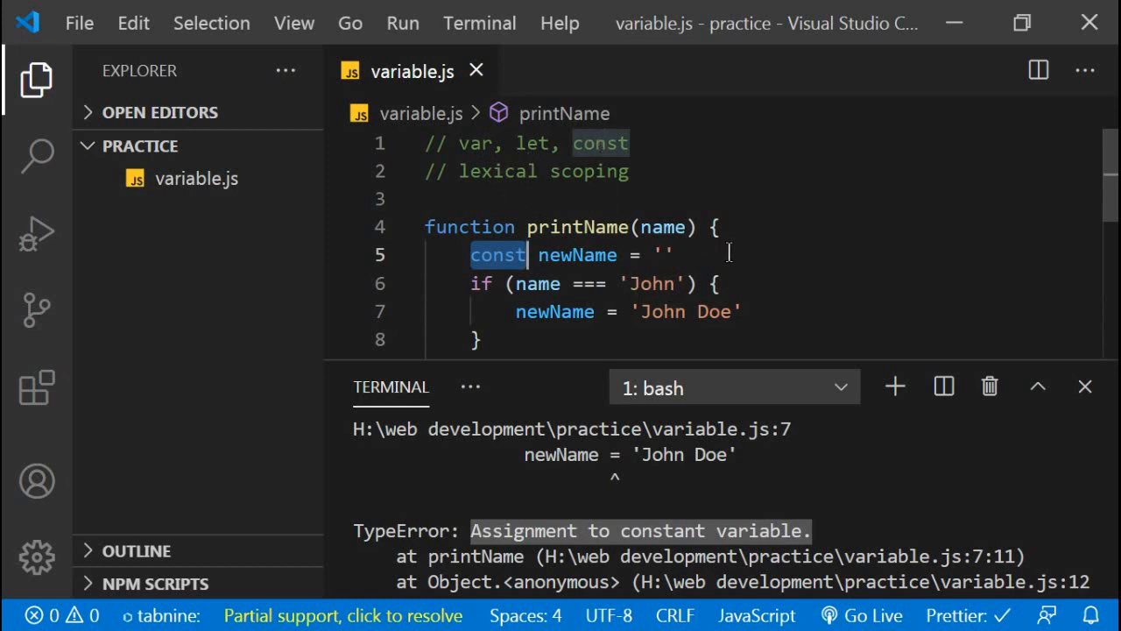